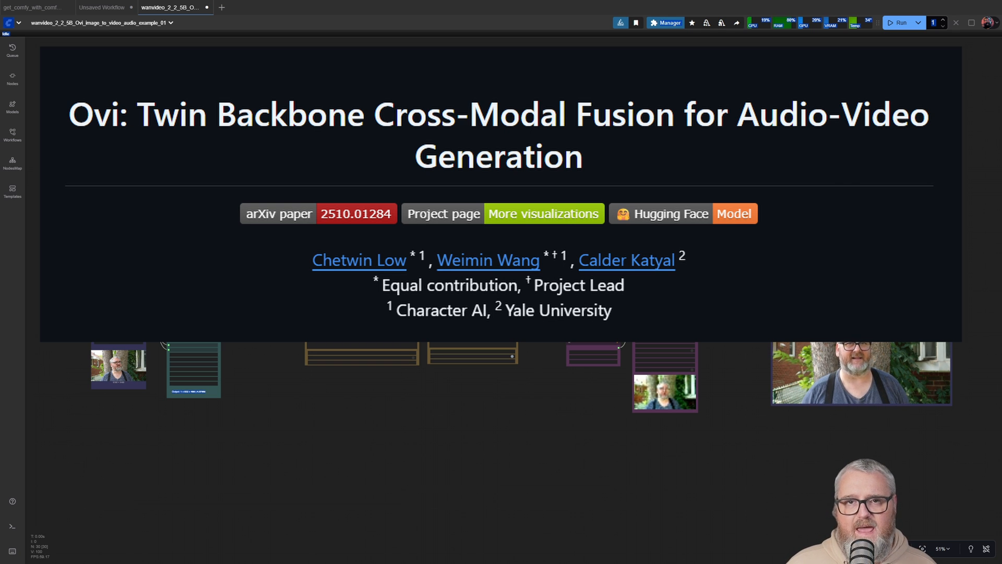
# Scroll through the workflow to the text-encode node, then bring up ComfyUI Manager from the toolbar
pyautogui.scroll(-3)
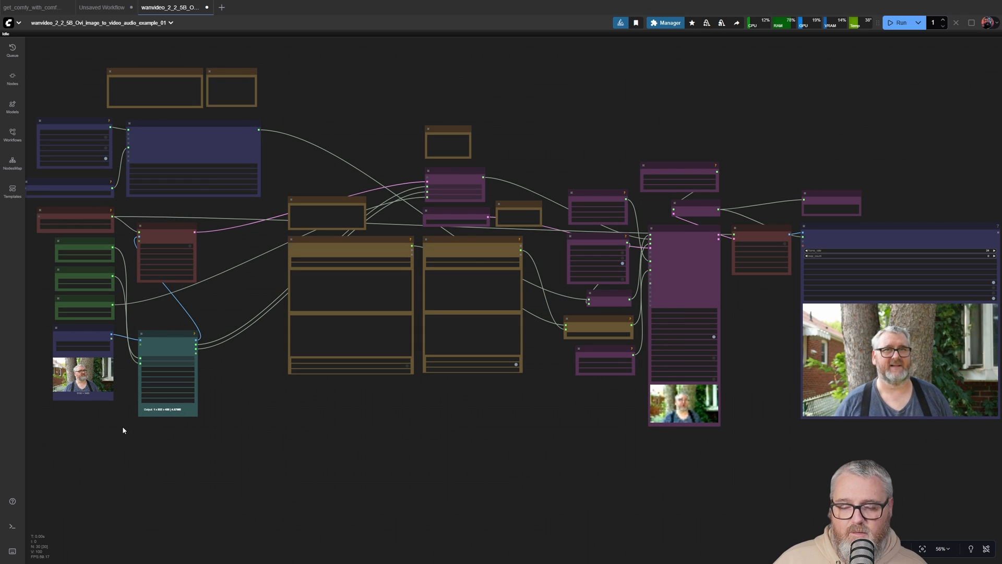
pyautogui.moveTo(94, 430)
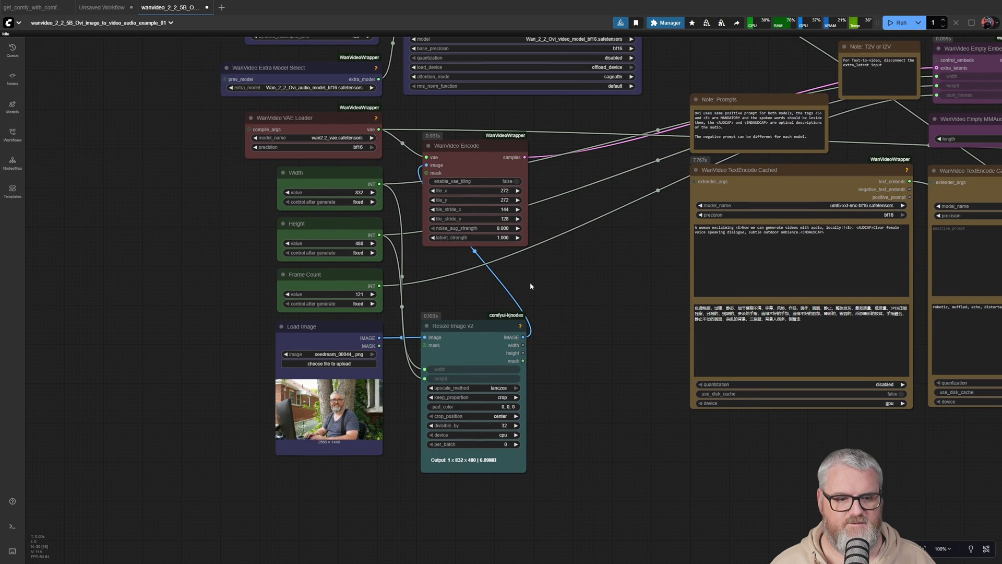
pyautogui.click(327, 325)
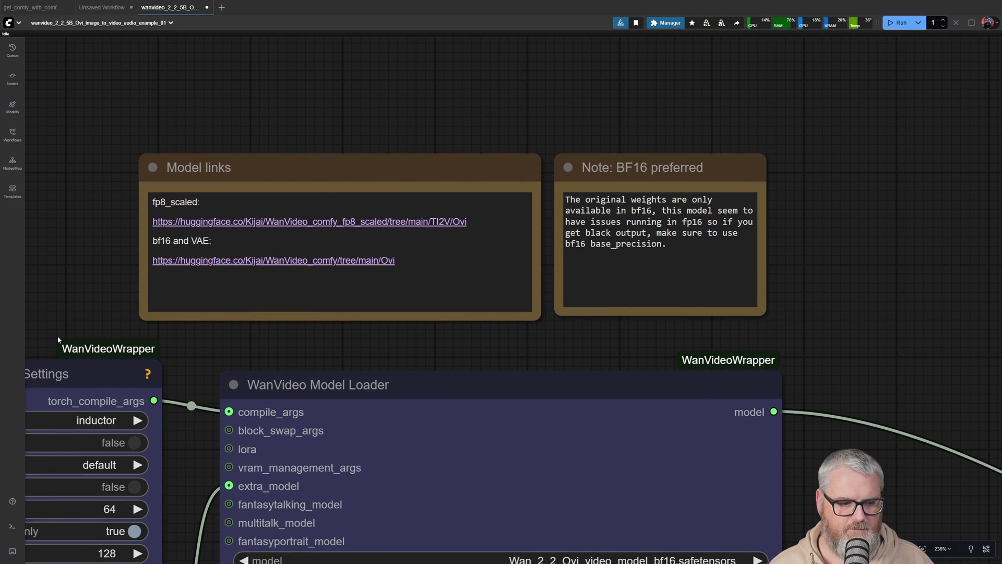
pyautogui.scroll(-3)
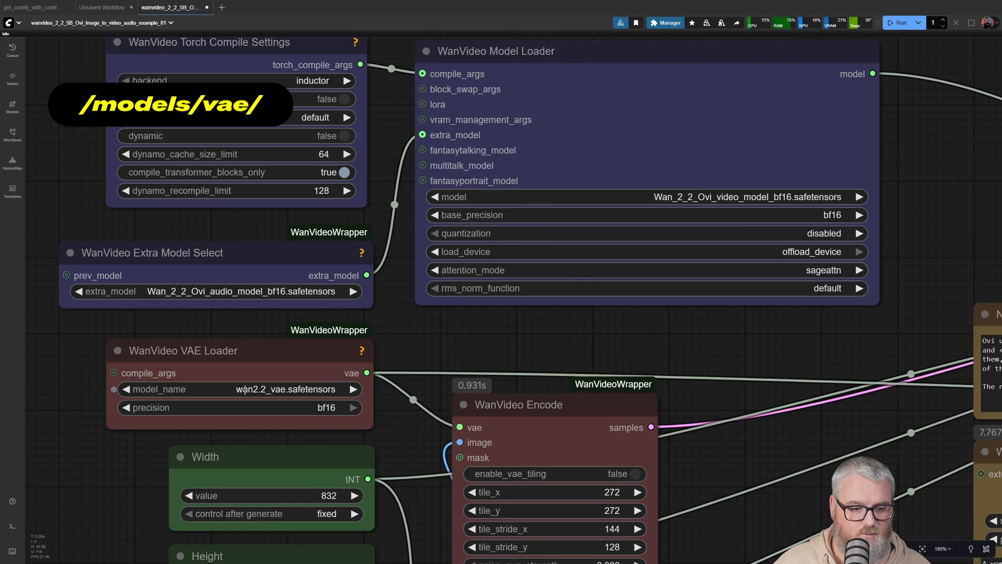
pyautogui.scroll(-3)
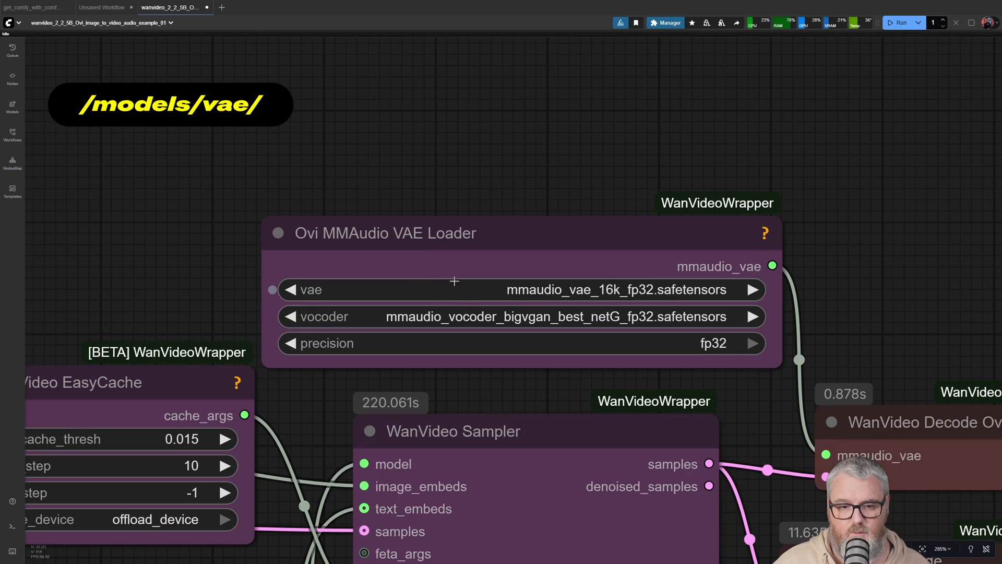
pyautogui.scroll(-3)
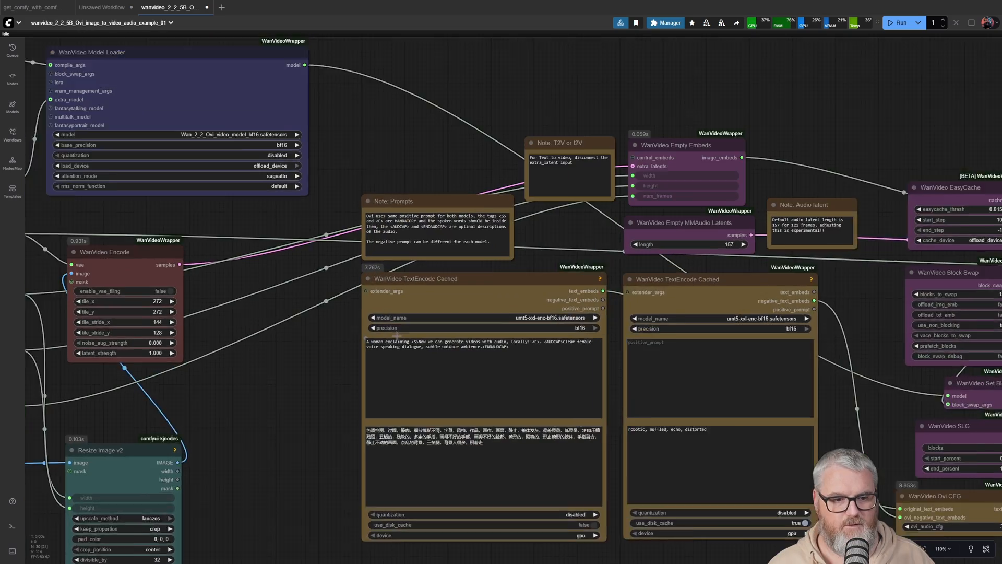
pyautogui.scroll(-3)
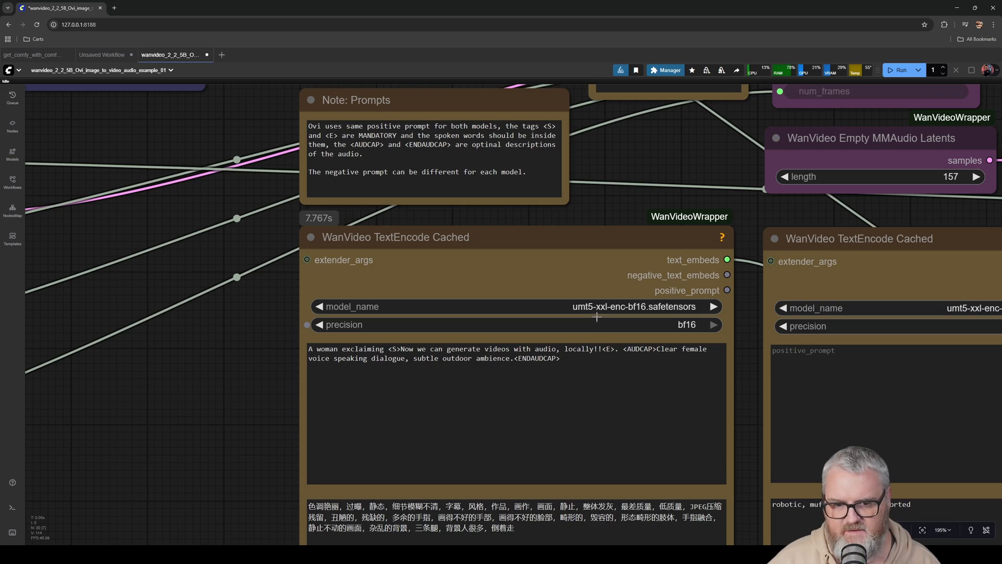
pyautogui.moveTo(601, 313)
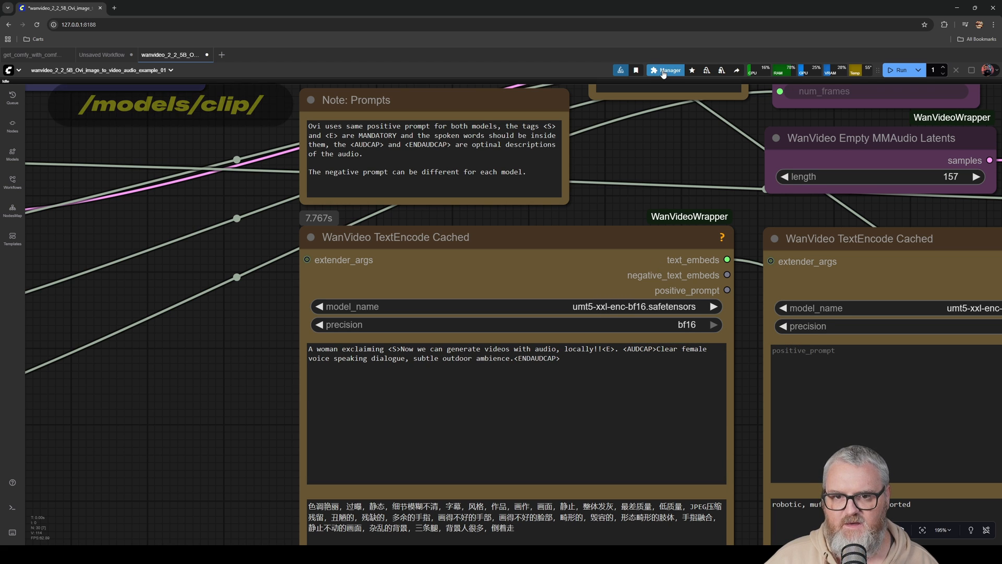
pyautogui.click(666, 70)
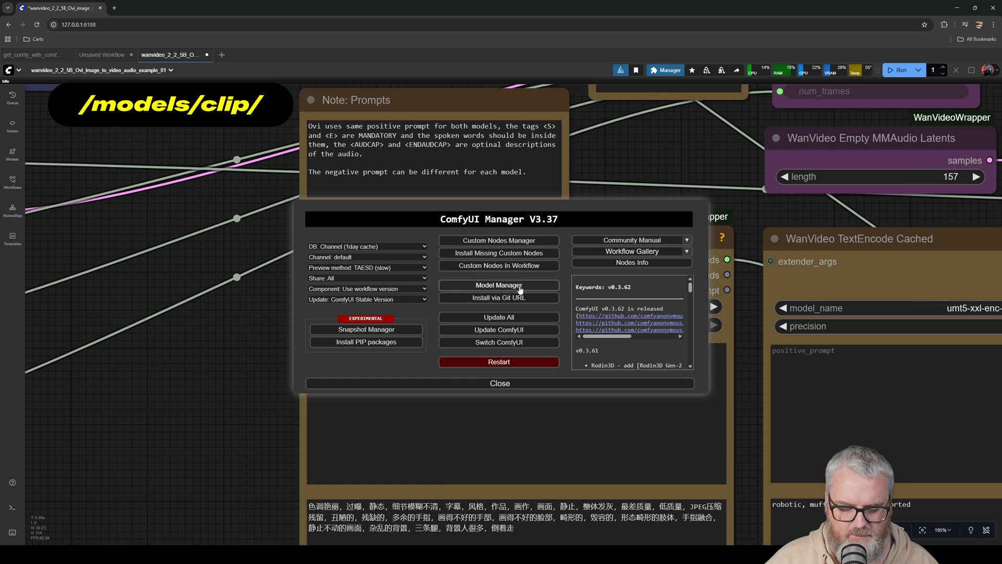
# Open Model Manager to fetch the models the Ovi workflow requires
pyautogui.click(498, 284)
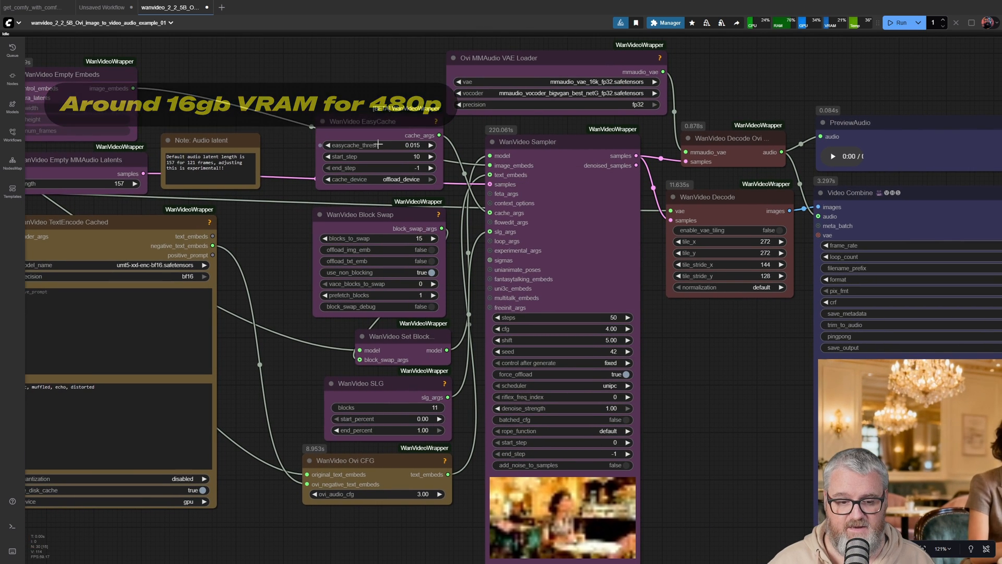
# Scroll to review the WanVideo Sampler and Video Combine preview of the woman at the café table
pyautogui.scroll(-3)
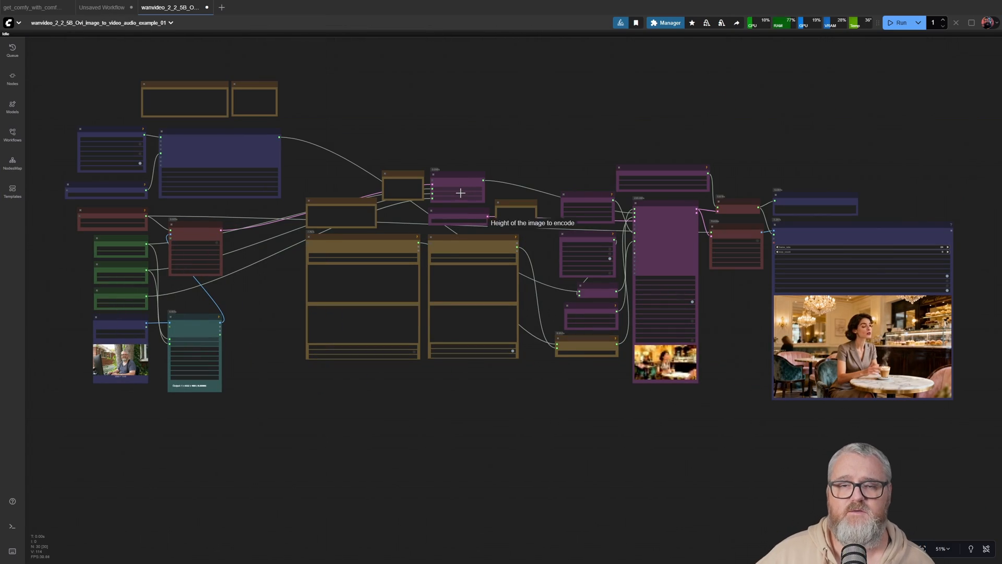